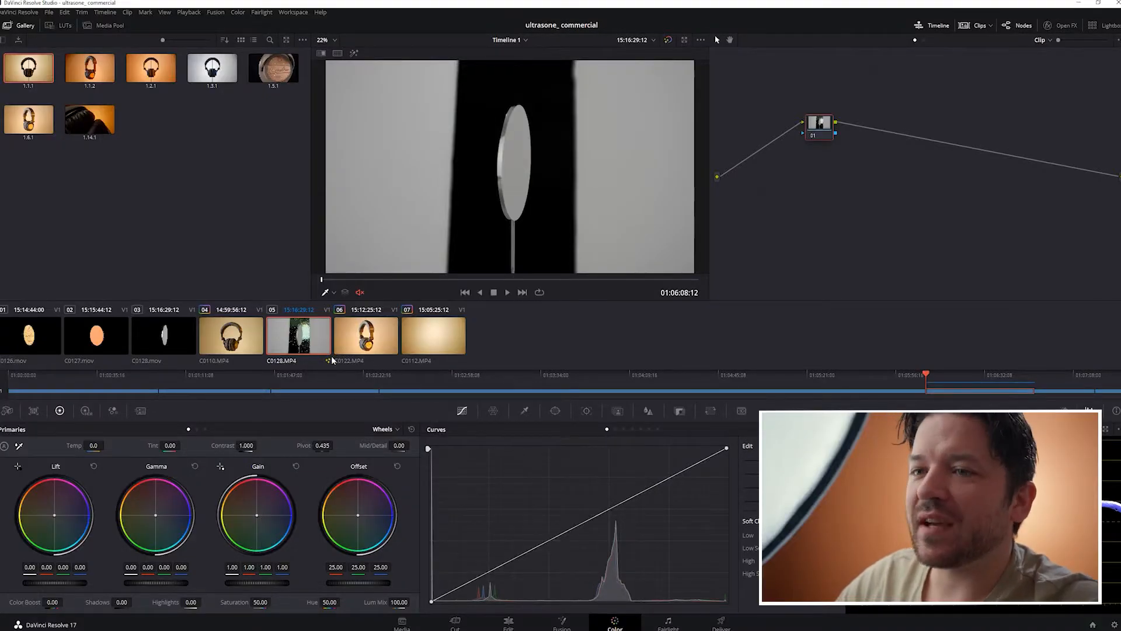
{"action": "mouse_move", "coordinate": [962, 373]}
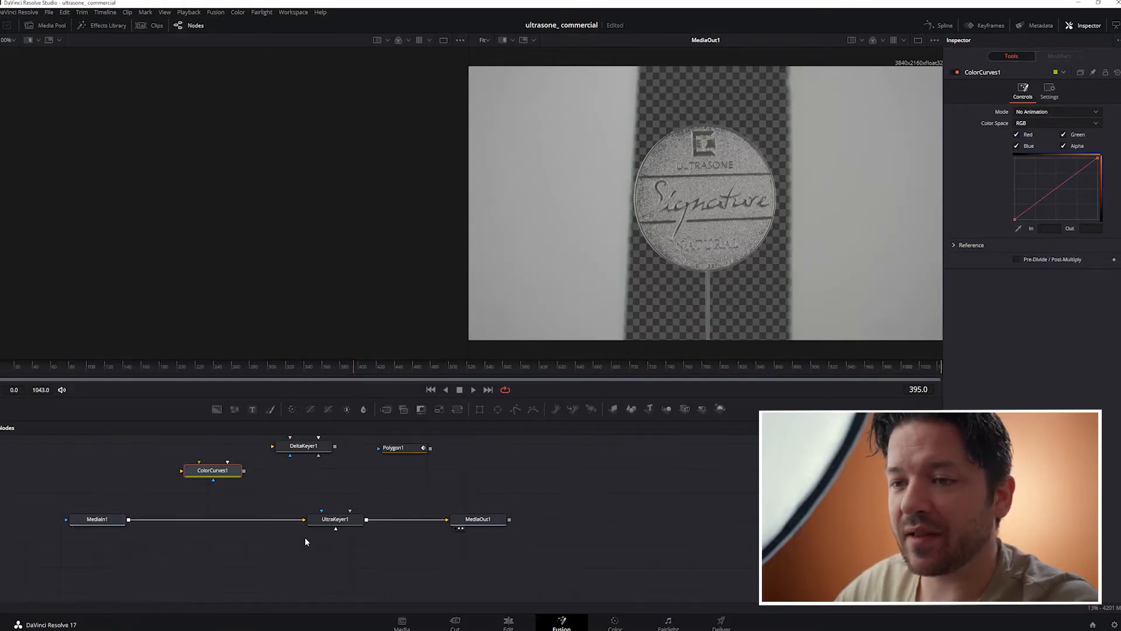
Step: Compare the raw green-screen coin with UltraKeyer1's result while scrubbing to the edge-on turn
{"action": "left_click", "coordinate": [97, 518]}
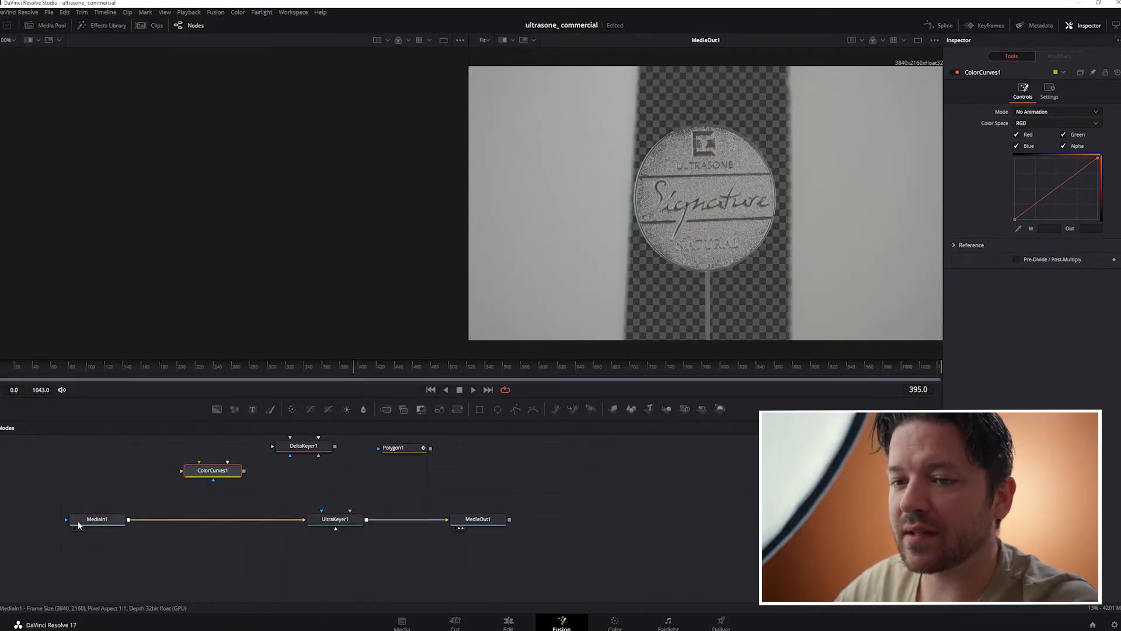
{"action": "left_click", "coordinate": [98, 518]}
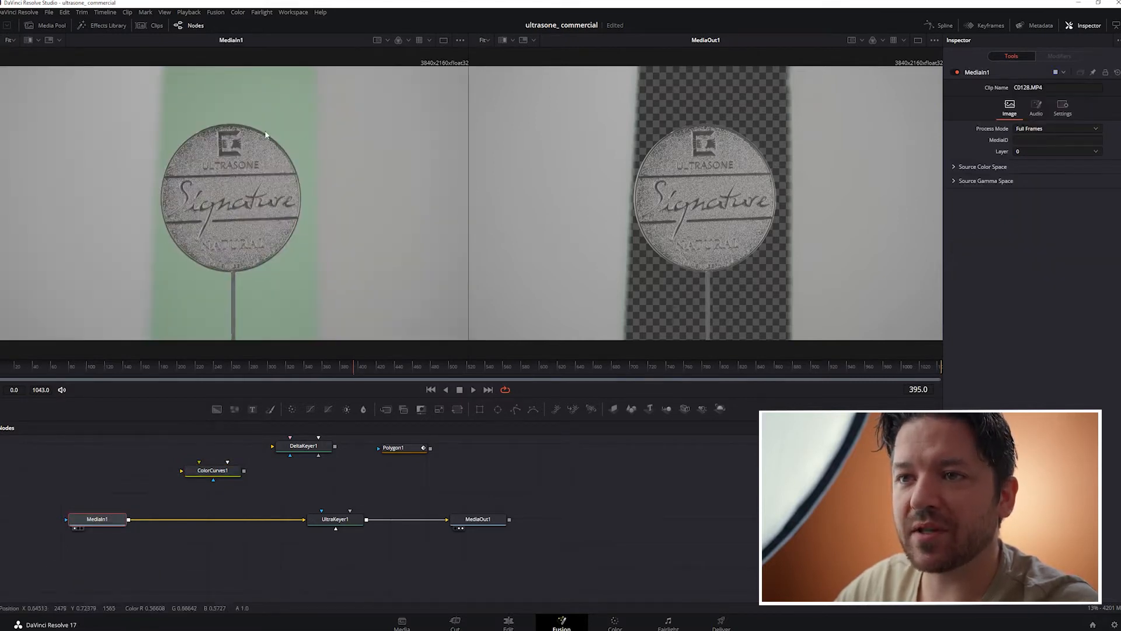
{"action": "left_click", "coordinate": [309, 520]}
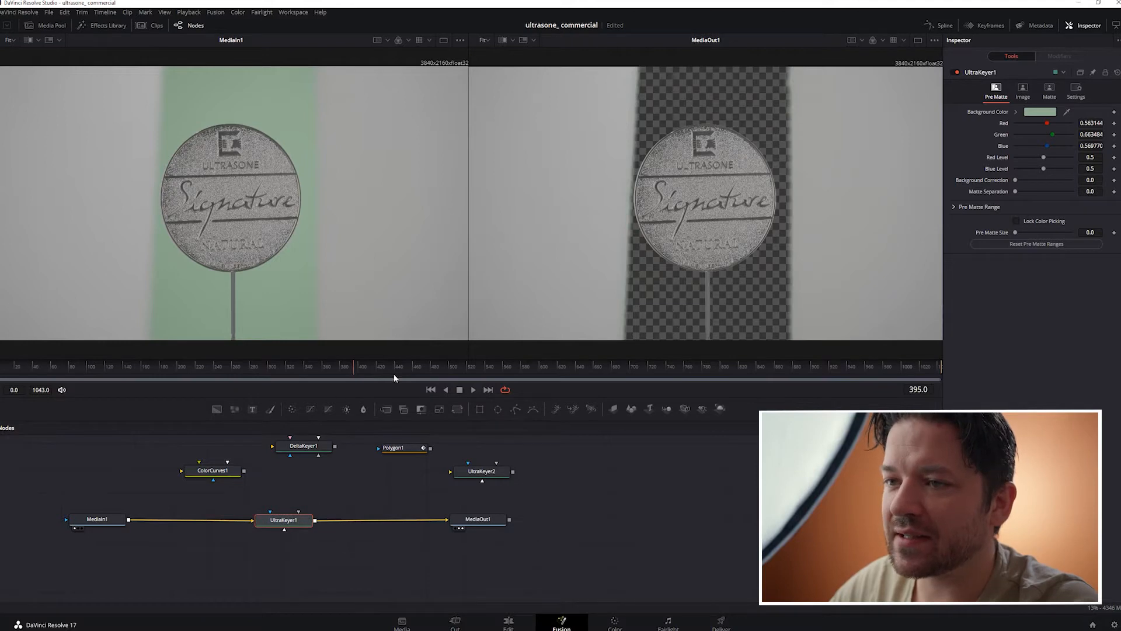
{"action": "left_click", "coordinate": [586, 366]}
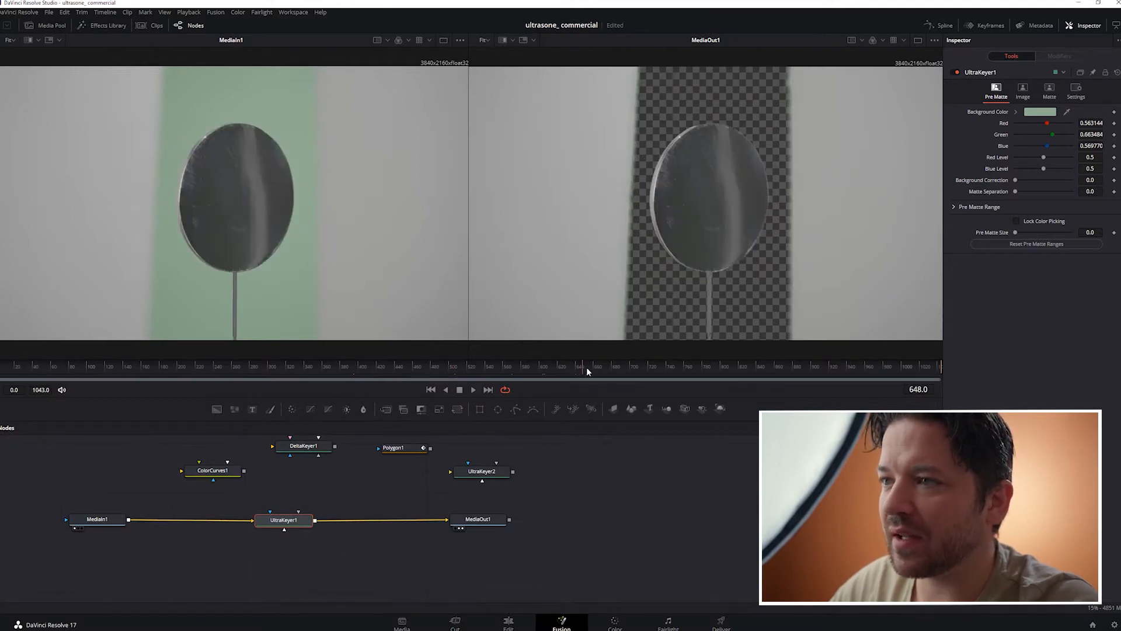
{"action": "left_click", "coordinate": [708, 366]}
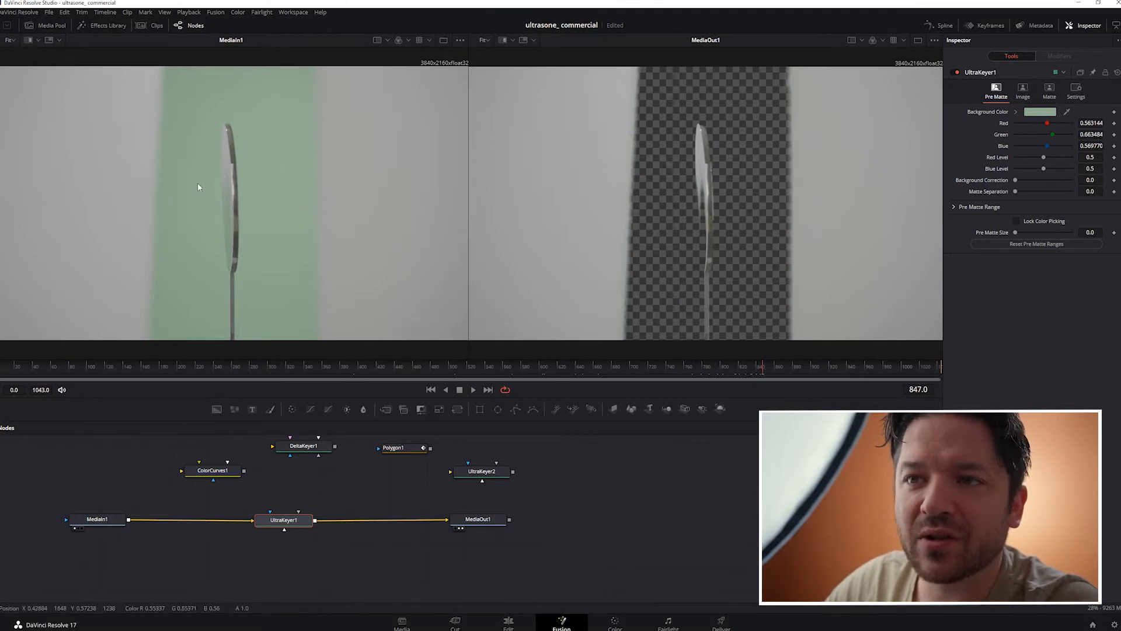
{"action": "left_click", "coordinate": [613, 622]}
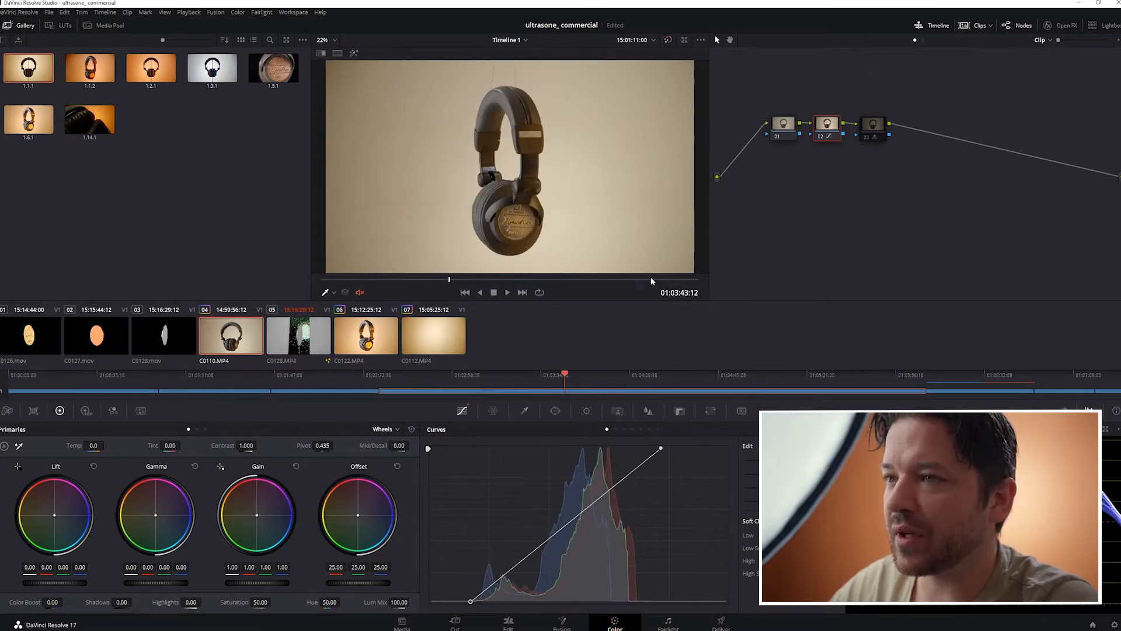
Step: Enable and select correction node 03 to warm the hanging headphone grade
{"action": "left_click", "coordinate": [870, 123]}
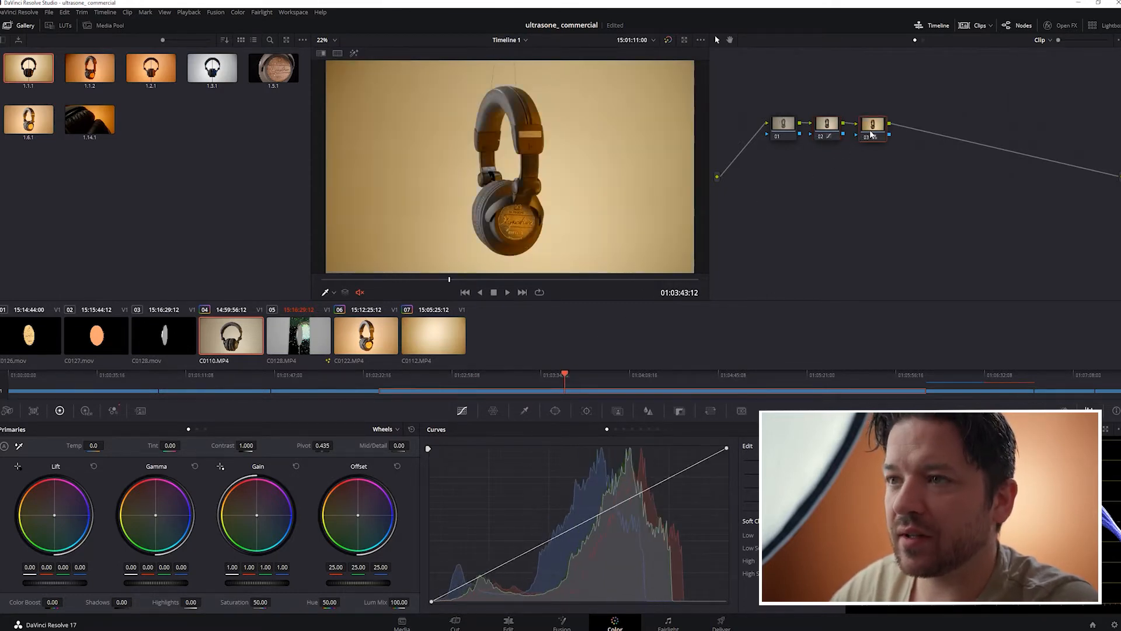
{"action": "left_click", "coordinate": [597, 372]}
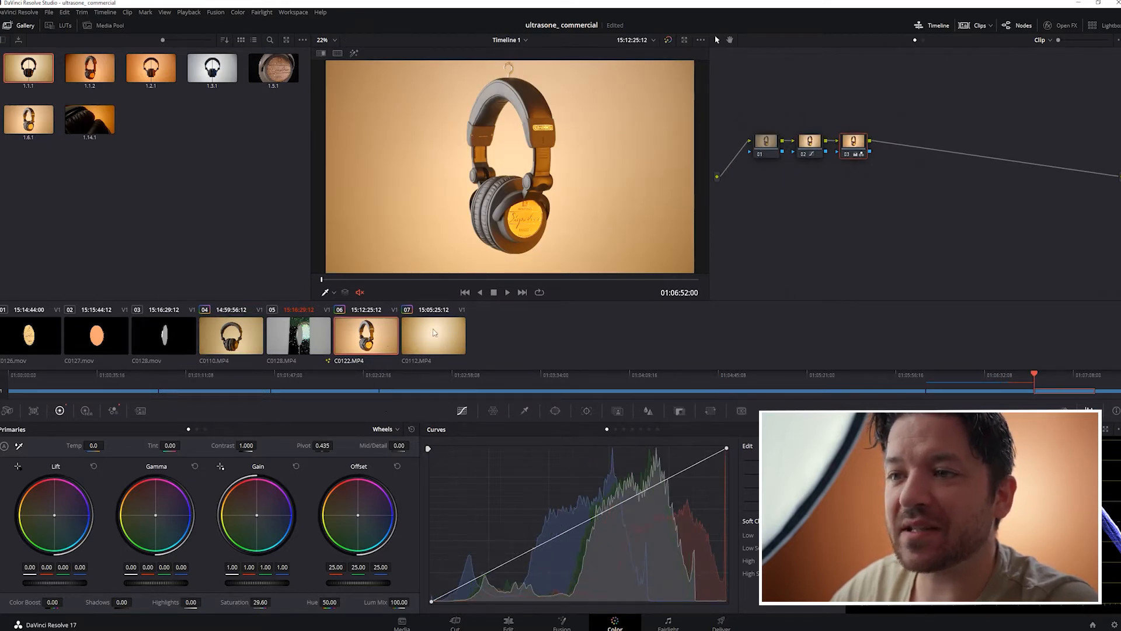
Step: Move from clip C0122.MP4, graded at saturation 29.60, to clip 07
{"action": "left_click", "coordinate": [433, 333]}
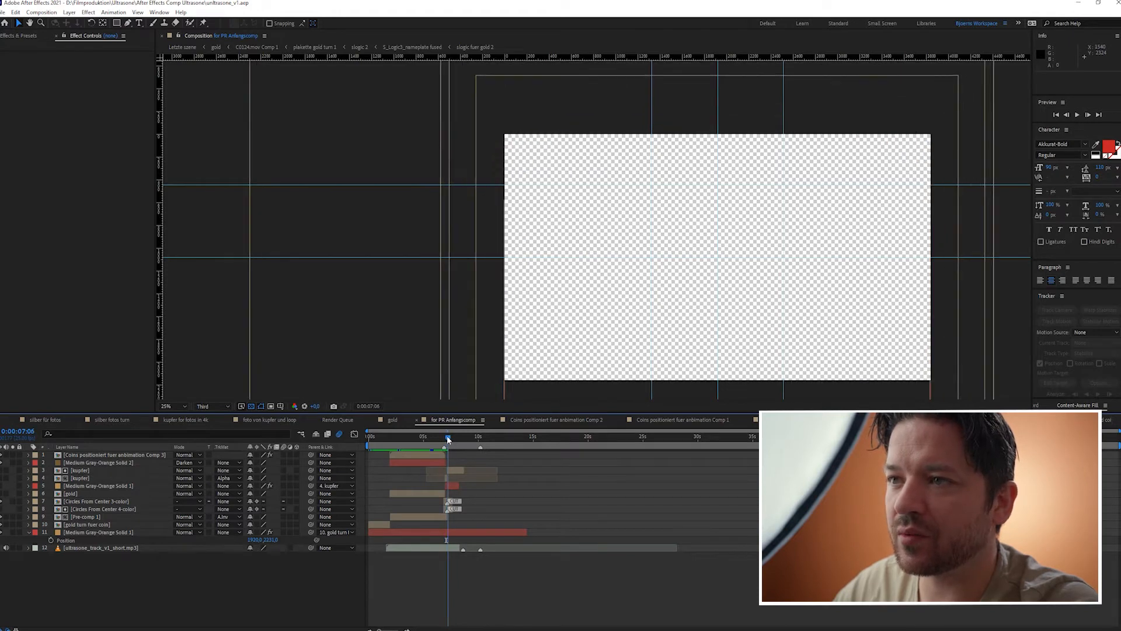
Step: Jump the 'for PR Anfangscomp' timeline to its empty frame at 7:06
{"action": "left_click", "coordinate": [443, 437]}
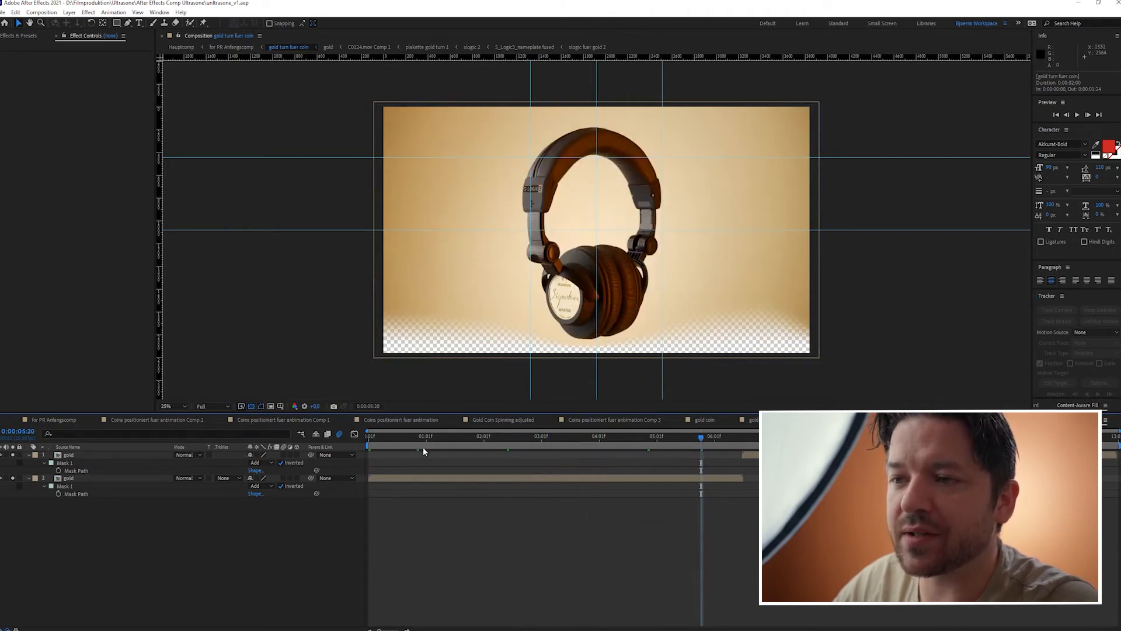
Step: Inspect the two gold layers' inverted Mask 1 paths in 'gold turn fuer coin'
{"action": "left_click", "coordinate": [232, 47]}
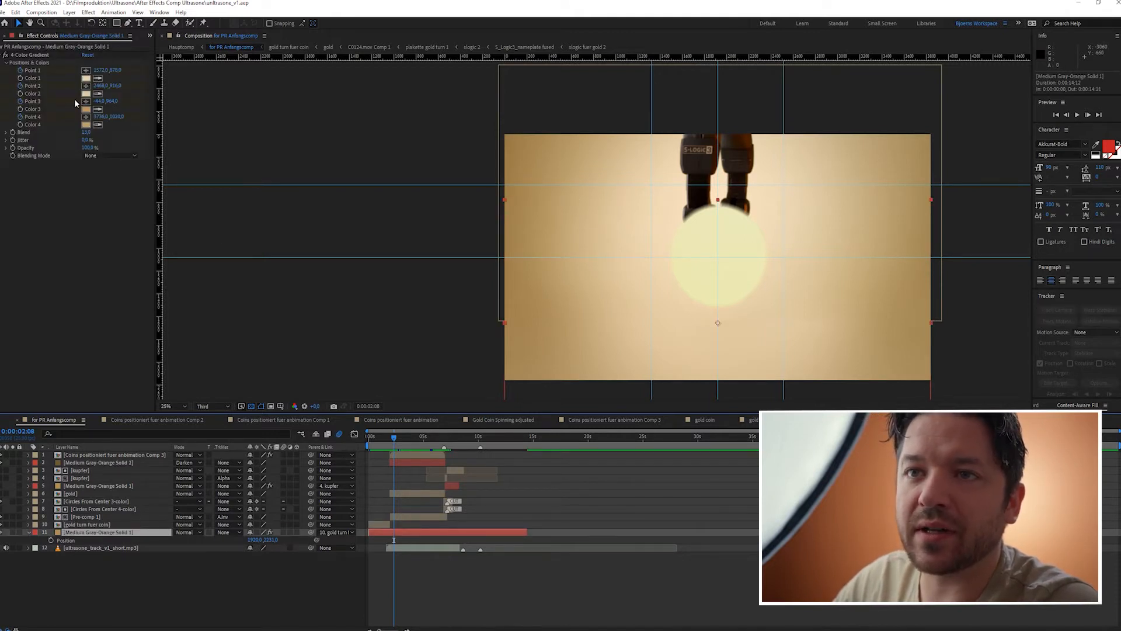
{"action": "mouse_move", "coordinate": [496, 222]}
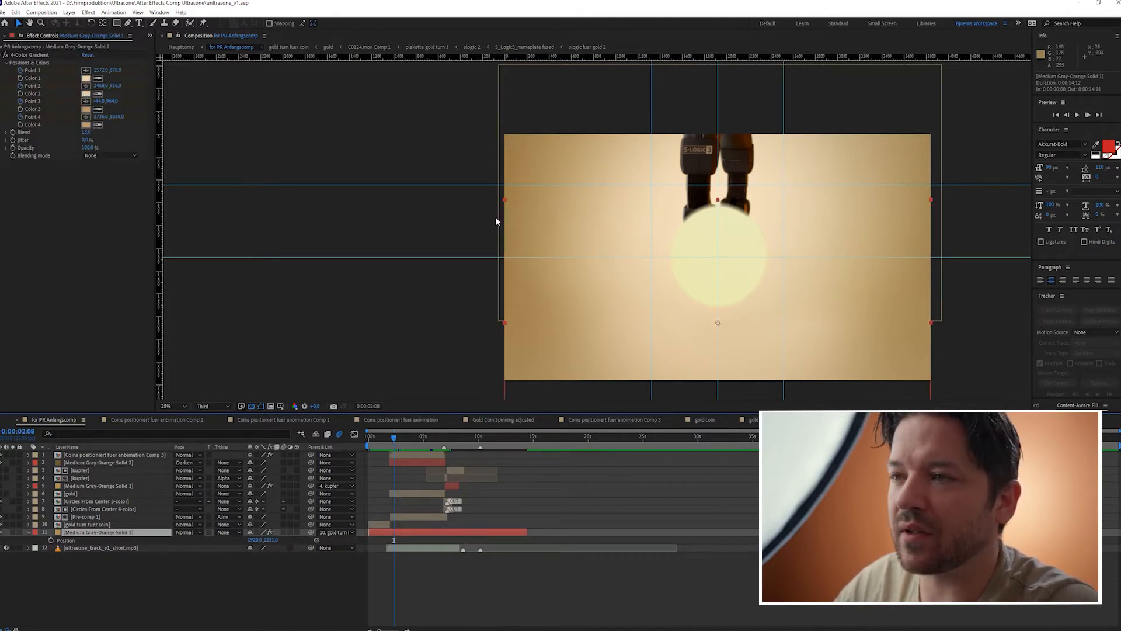
{"action": "mouse_move", "coordinate": [819, 317]}
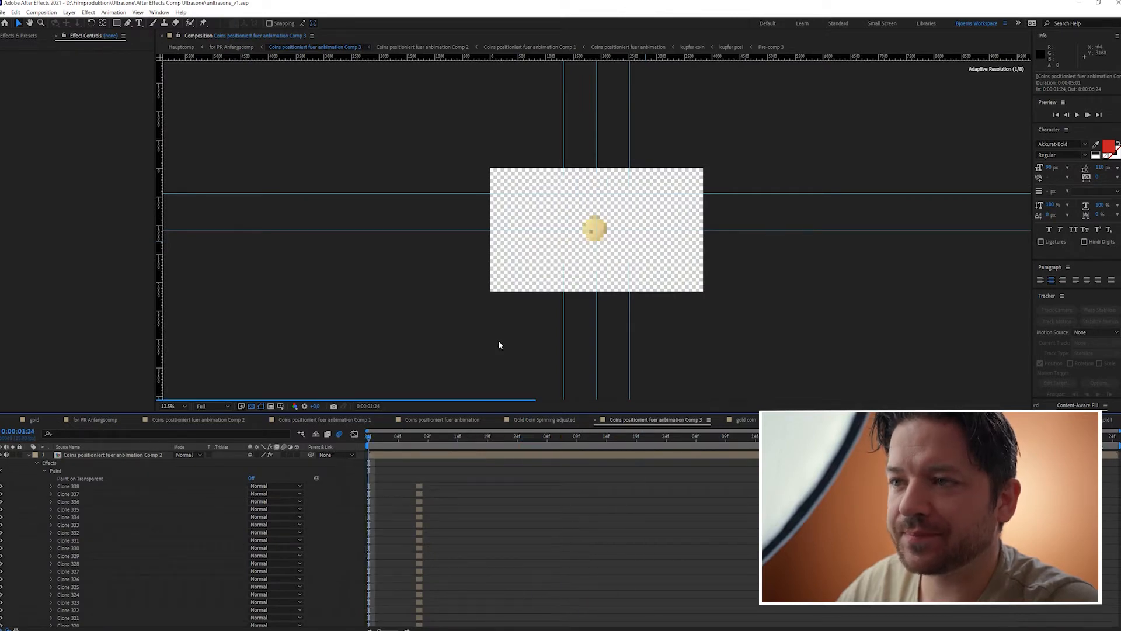
{"action": "left_click", "coordinate": [628, 47]}
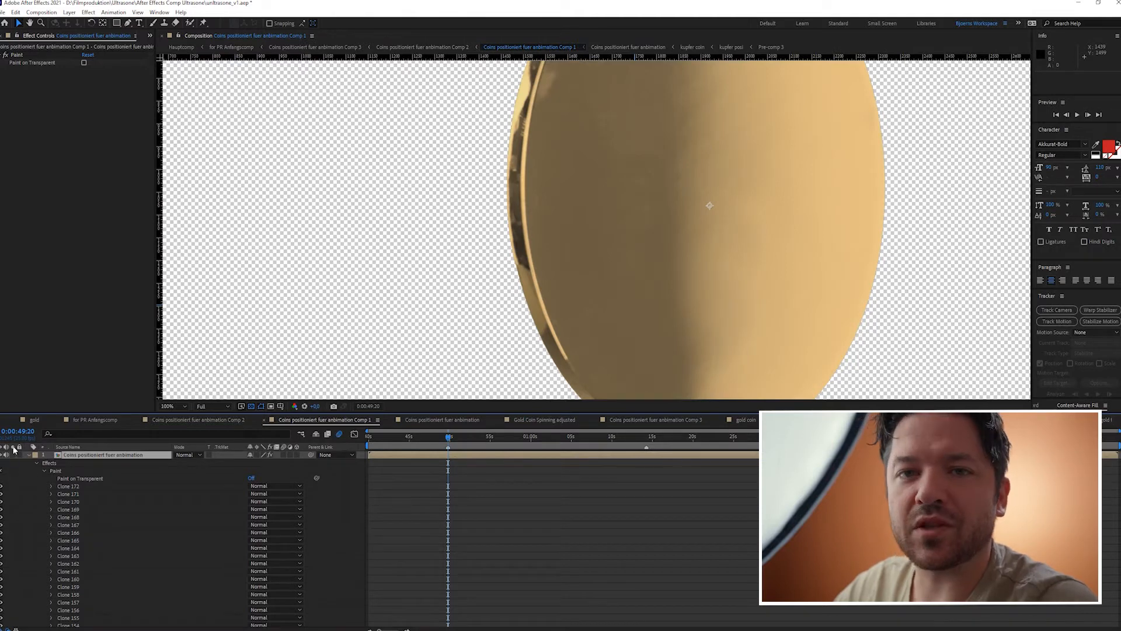
{"action": "mouse_move", "coordinate": [13, 449]}
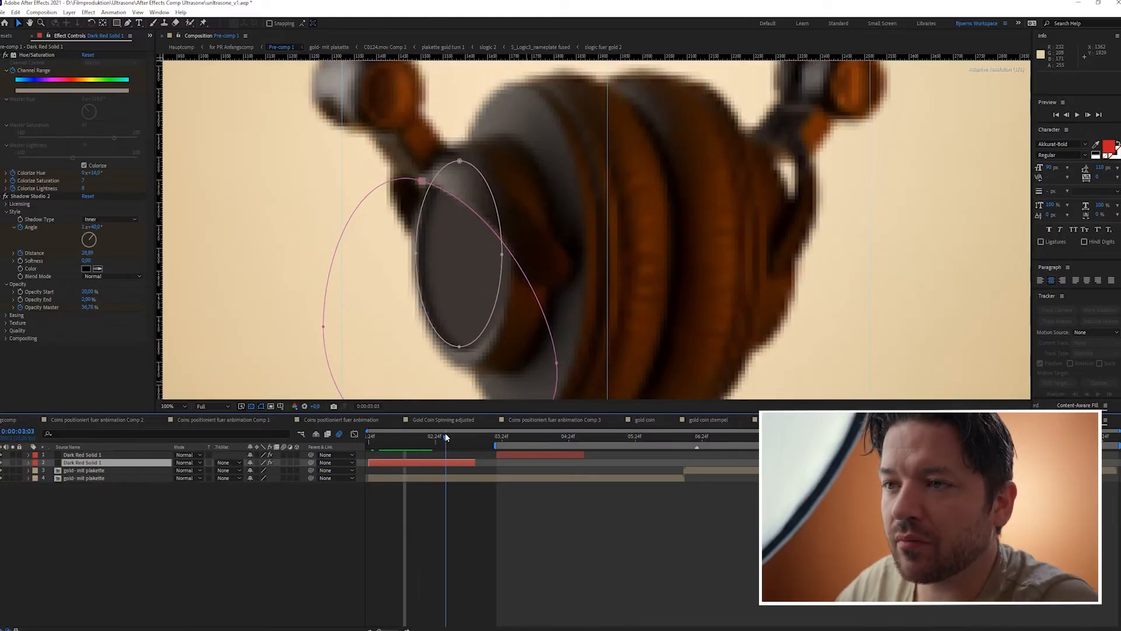
Step: Scrub Pre-comp 1 to check Dark Red Solid 1's elliptical masks and inner shadow
{"action": "left_click", "coordinate": [377, 437]}
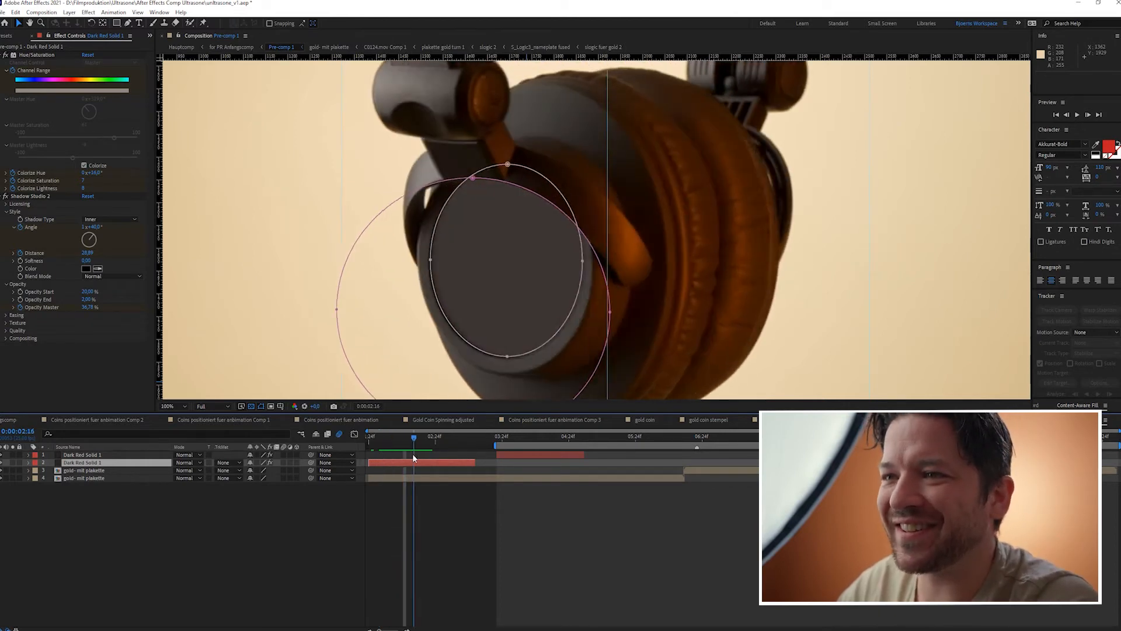
{"action": "left_click", "coordinate": [181, 47]}
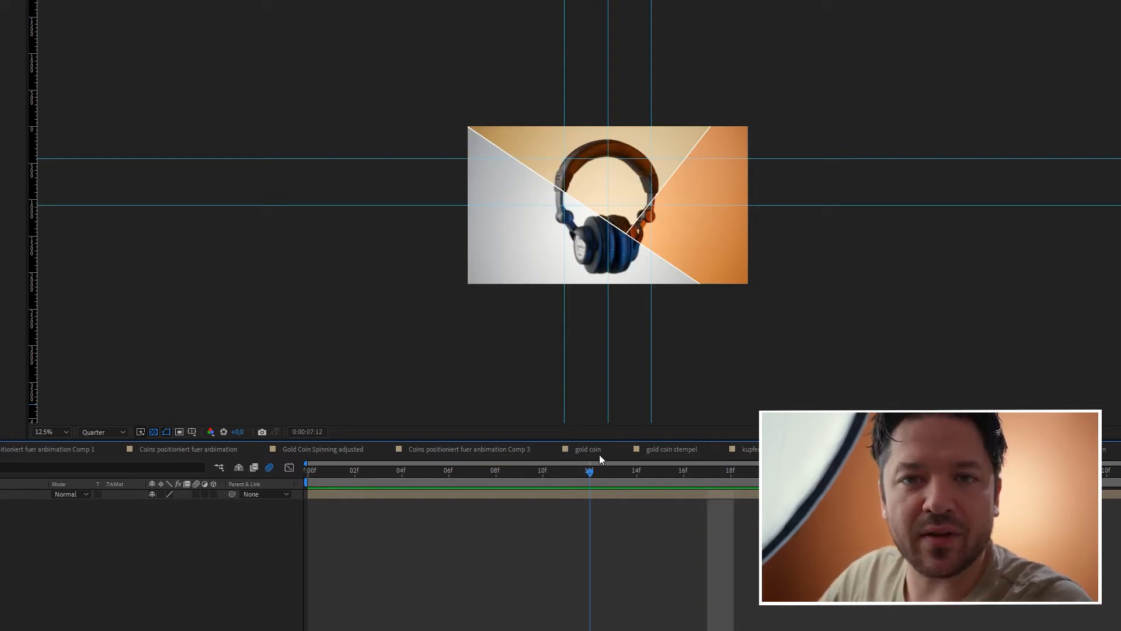
Step: Scrub backwards through the diagonal headphone wipe between coloured panels
{"action": "left_click_drag", "start_coordinate": [589, 472], "coordinate": [426, 472]}
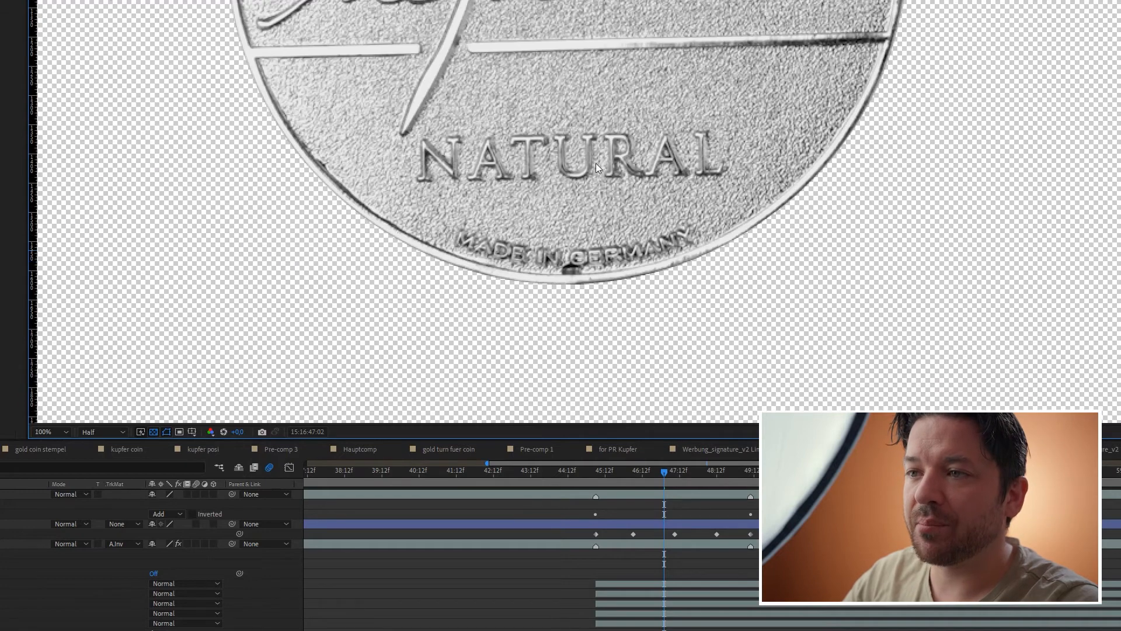
{"action": "mouse_move", "coordinate": [591, 101]}
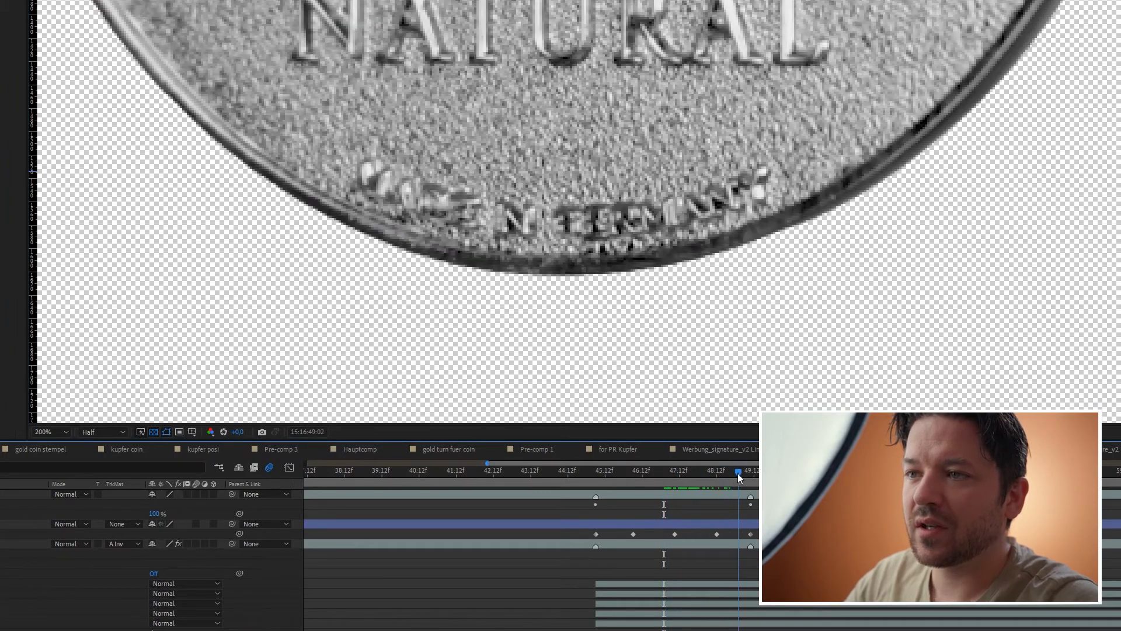
Step: Scrub the silver NATURAL coin's mask keyframes to see its lower lettering change
{"action": "left_click_drag", "start_coordinate": [738, 471], "coordinate": [681, 471]}
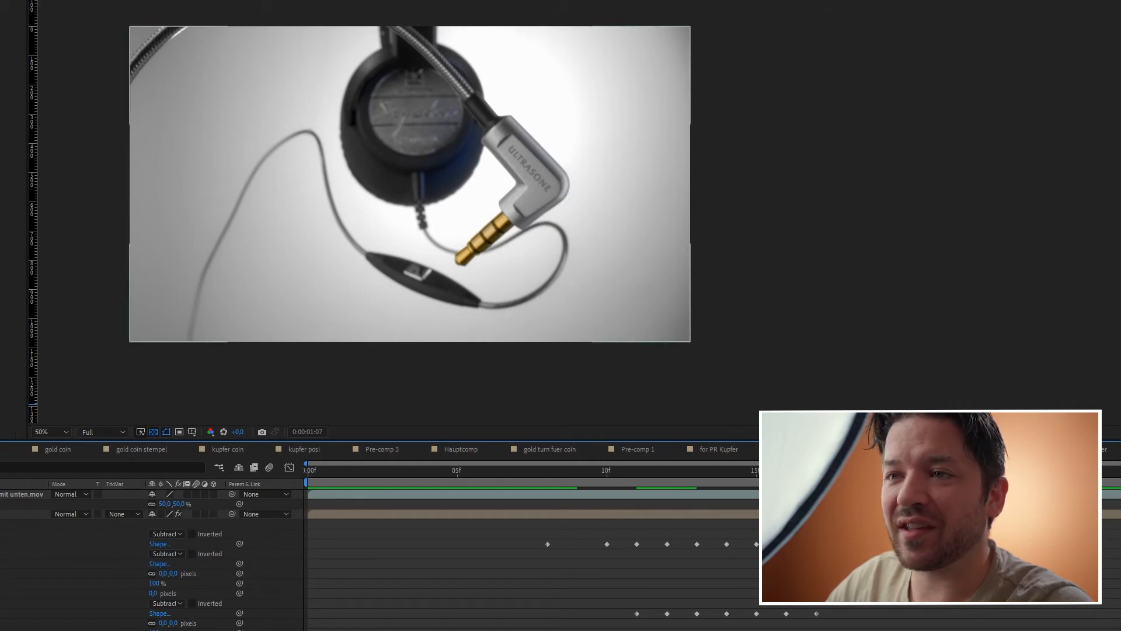
{"action": "mouse_move", "coordinate": [301, 70]}
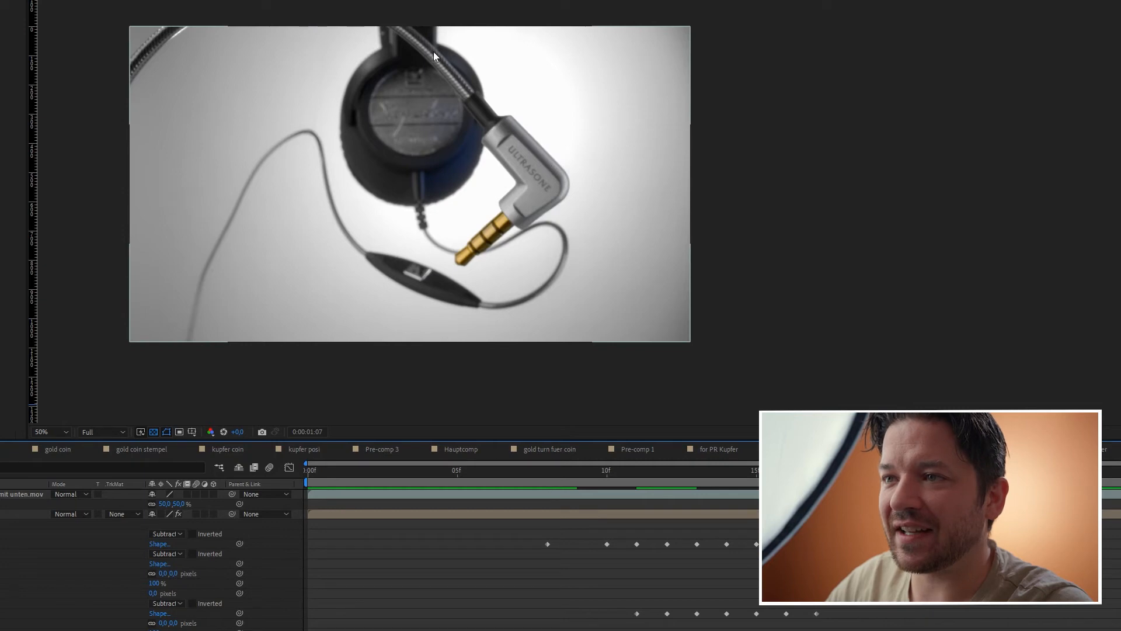
{"action": "mouse_move", "coordinate": [544, 214]}
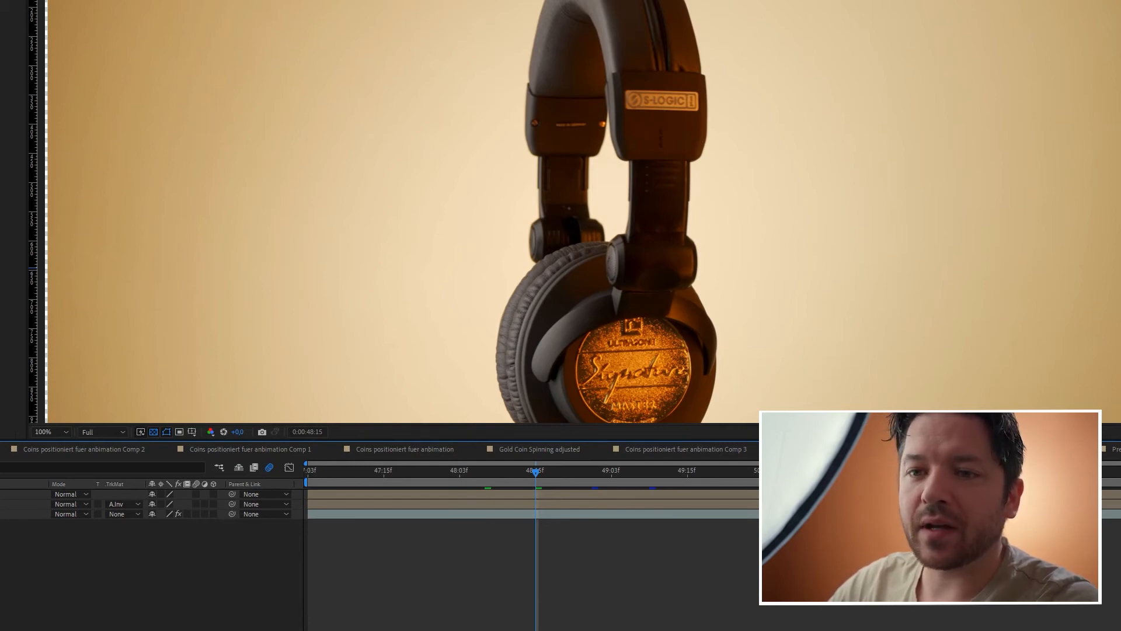
Step: Preview the tracked Signature token on the ear cup through the headphone turn
{"action": "left_click", "coordinate": [497, 470]}
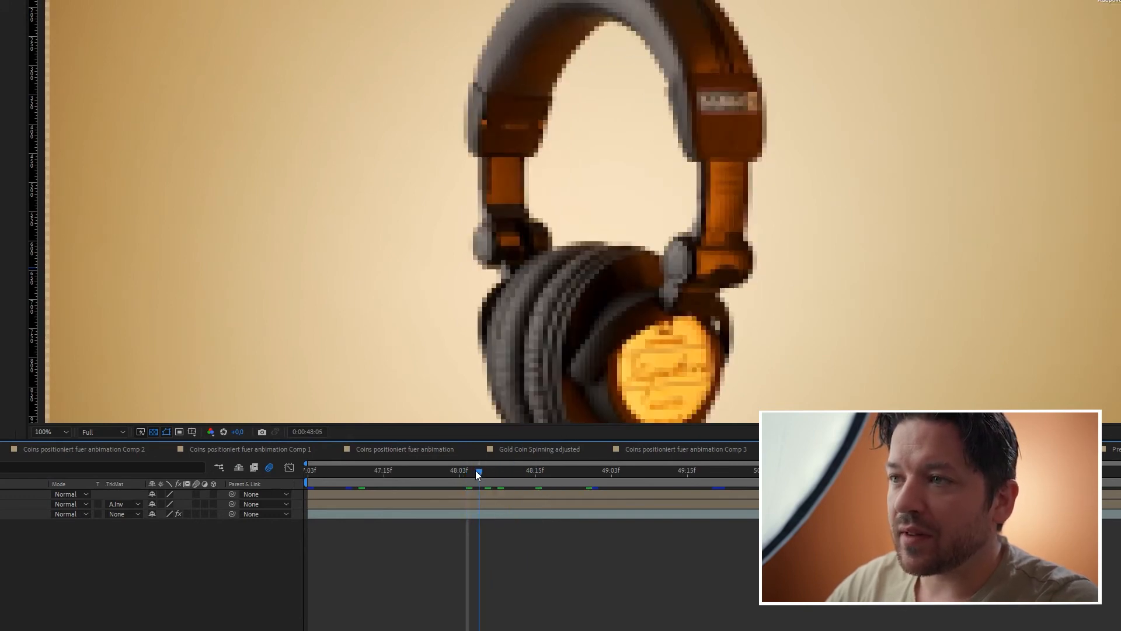
{"action": "left_click", "coordinate": [611, 469]}
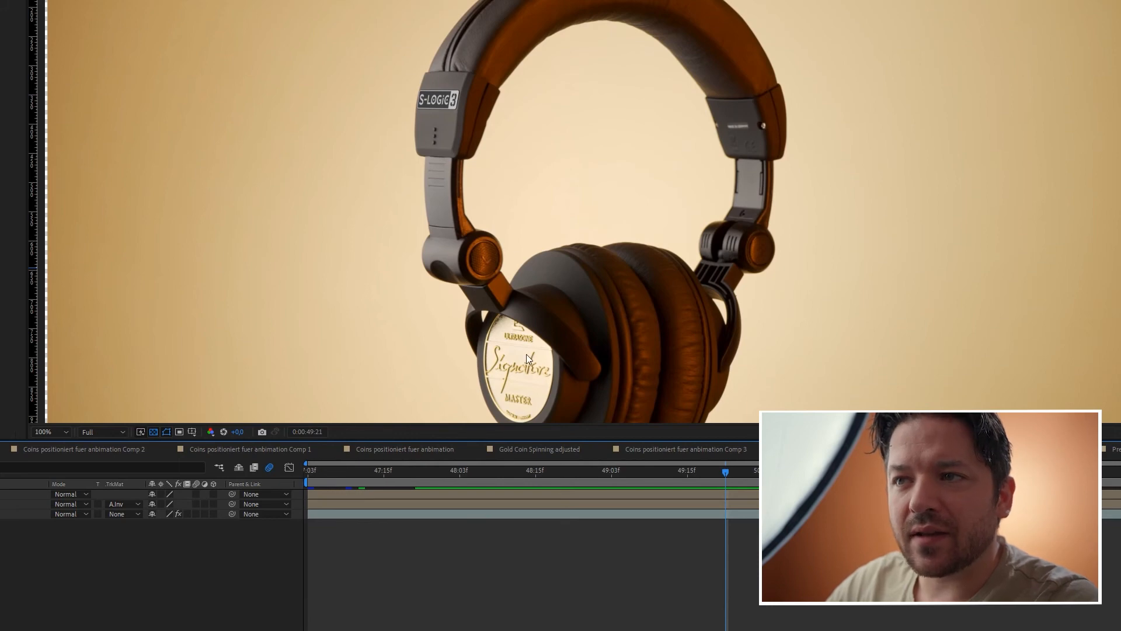
{"action": "left_click_drag", "start_coordinate": [725, 472], "coordinate": [707, 472]}
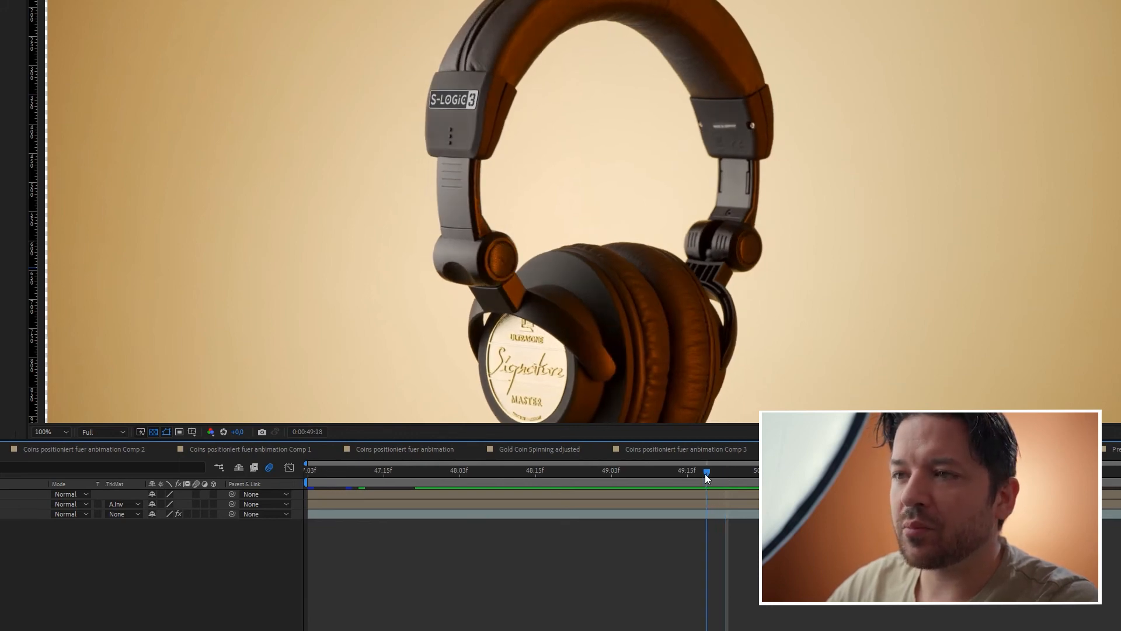